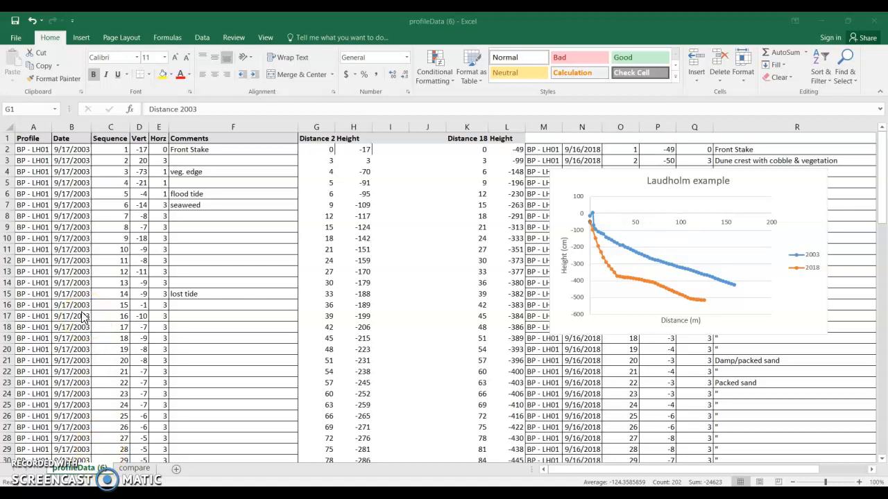
mouse_move(640, 191)
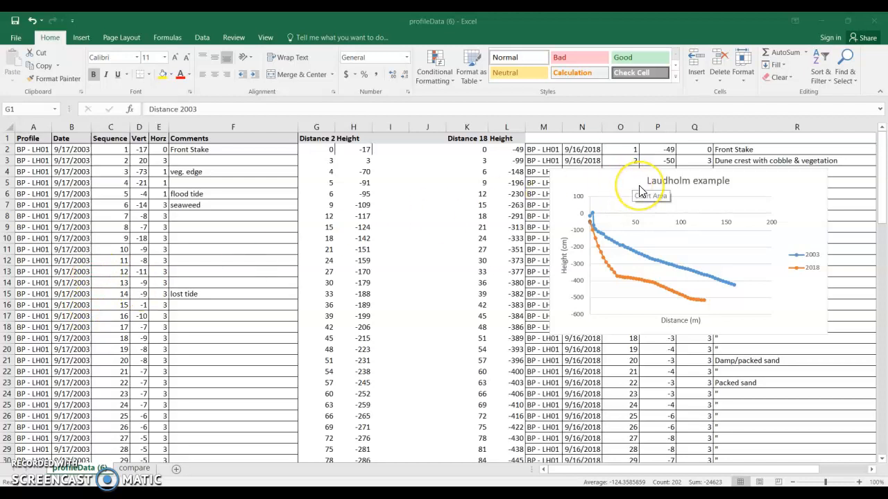
mouse_move(641, 236)
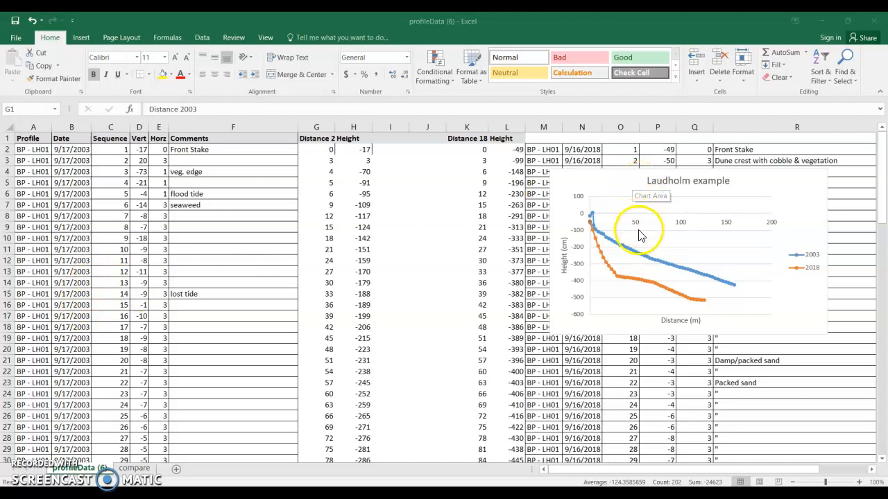
mouse_move(598, 229)
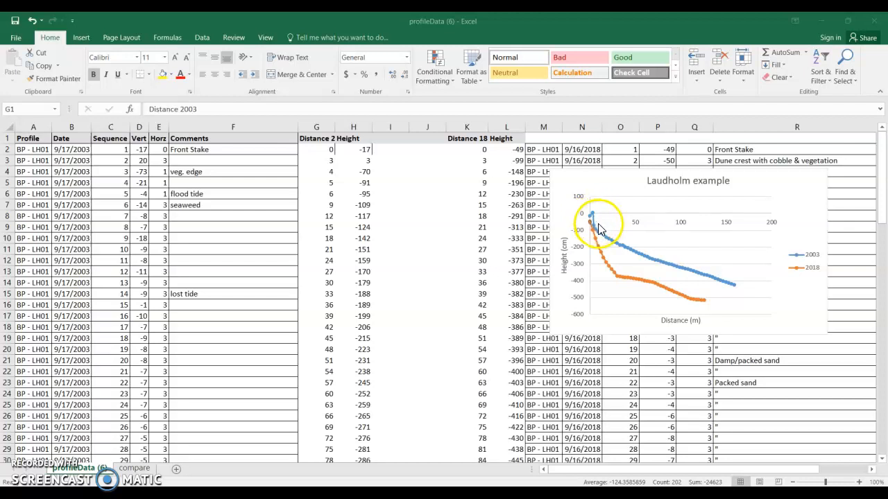
mouse_move(727, 283)
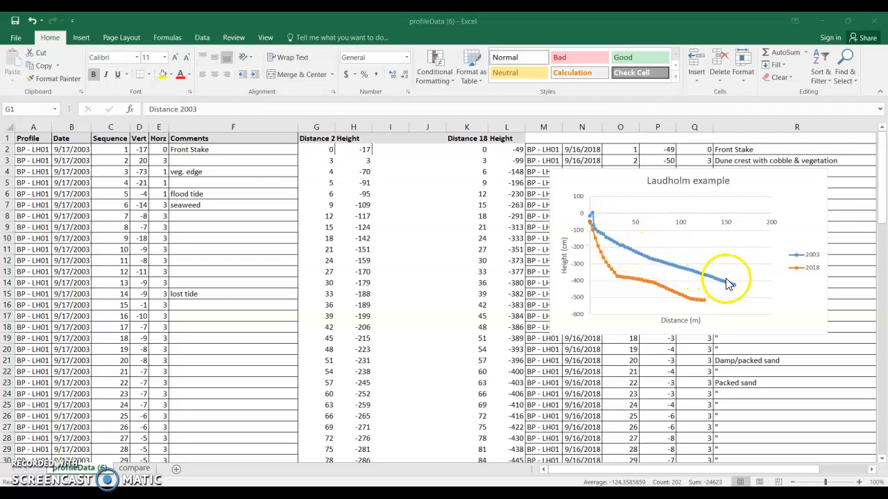
mouse_move(604, 262)
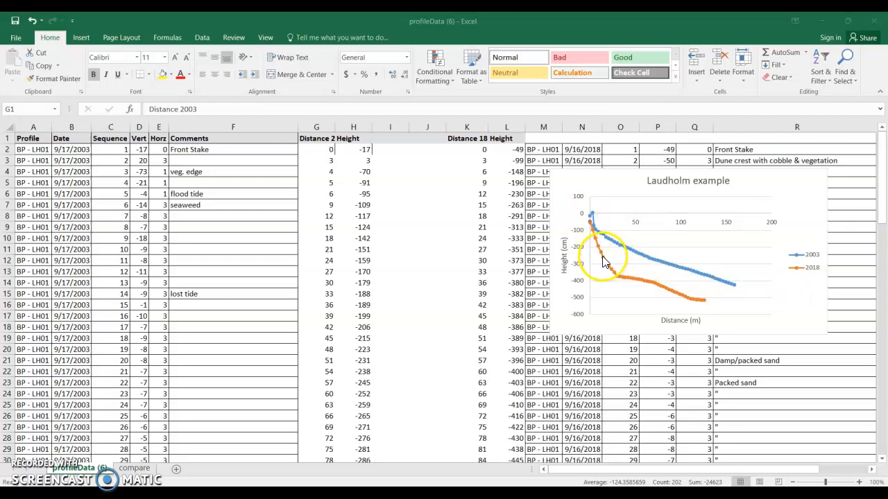
mouse_move(697, 307)
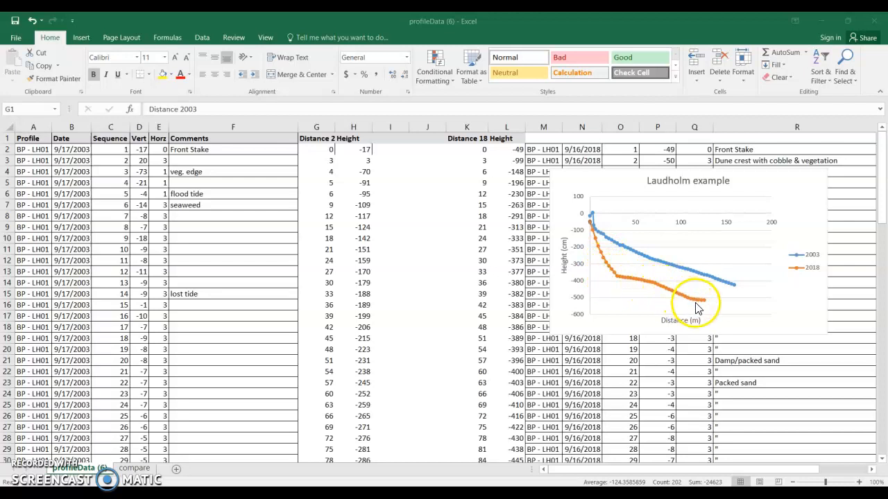
mouse_move(700, 308)
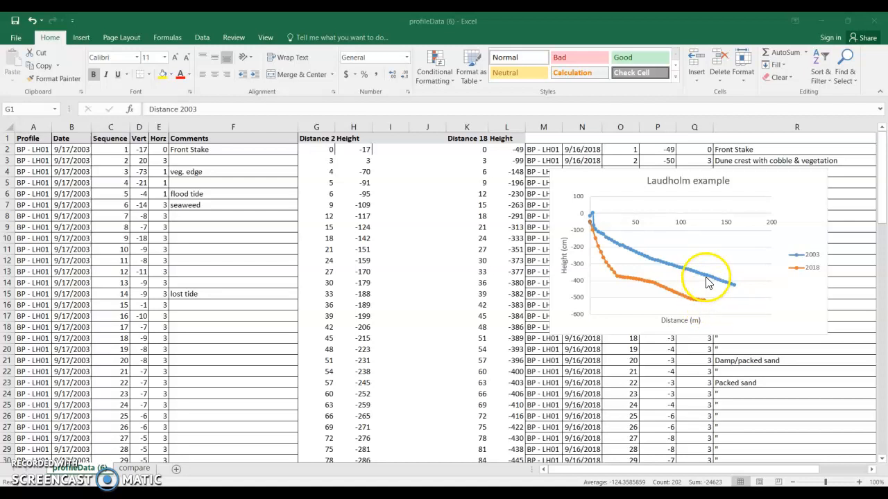
mouse_move(705, 303)
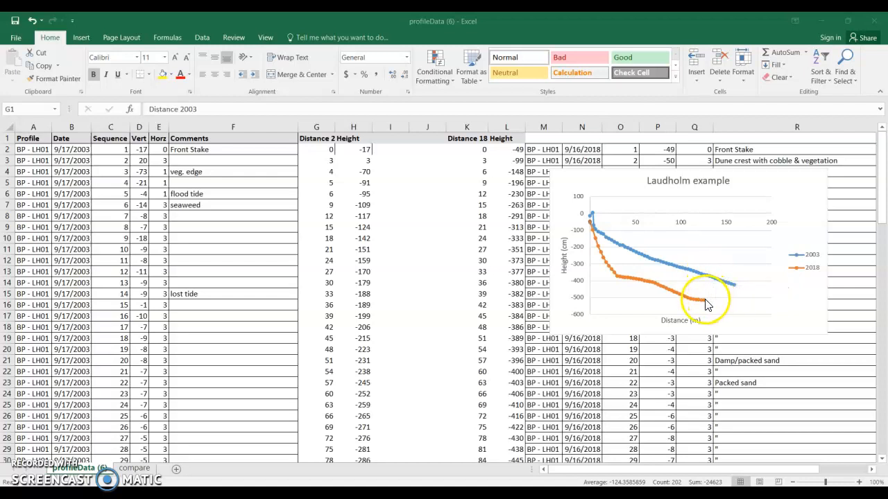
mouse_move(705, 304)
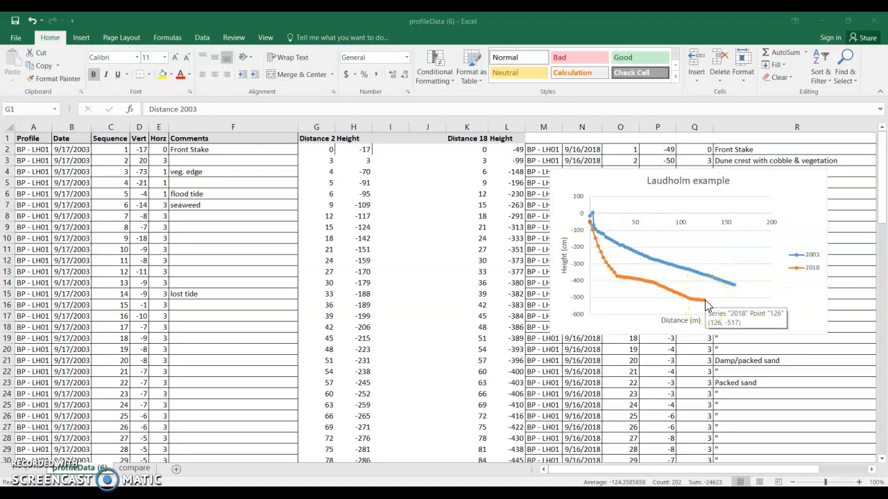
mouse_move(706, 283)
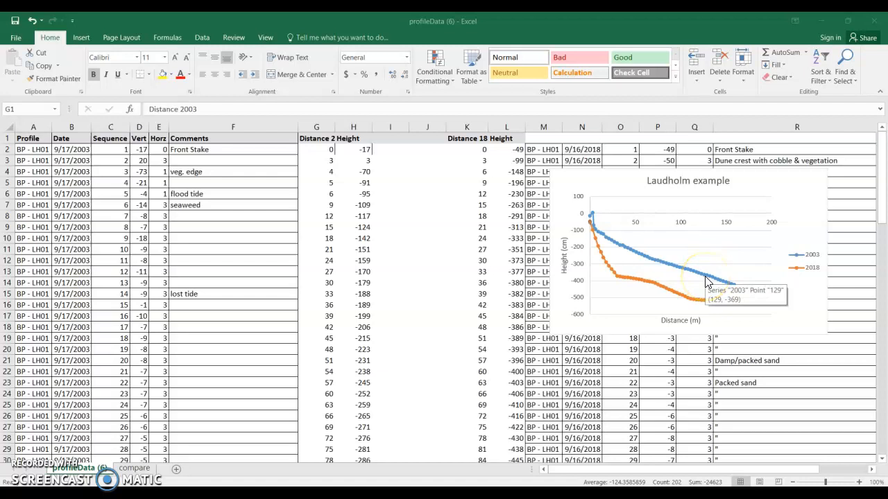
mouse_move(721, 289)
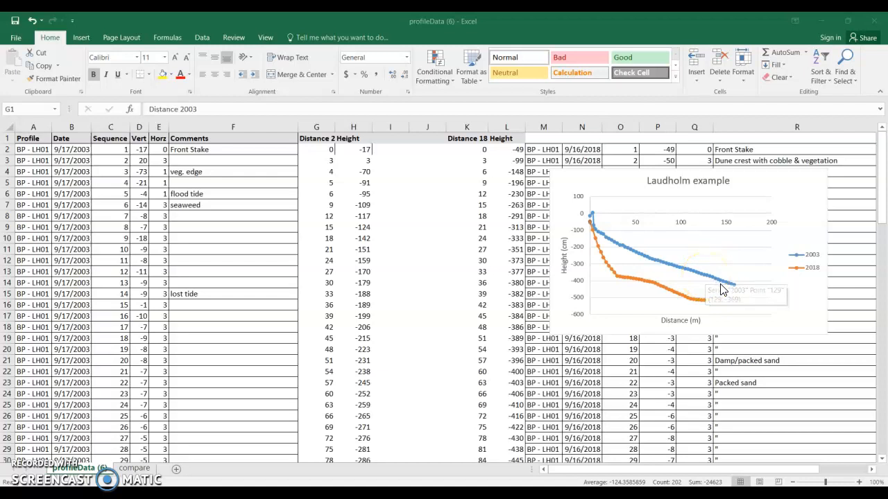
mouse_move(733, 296)
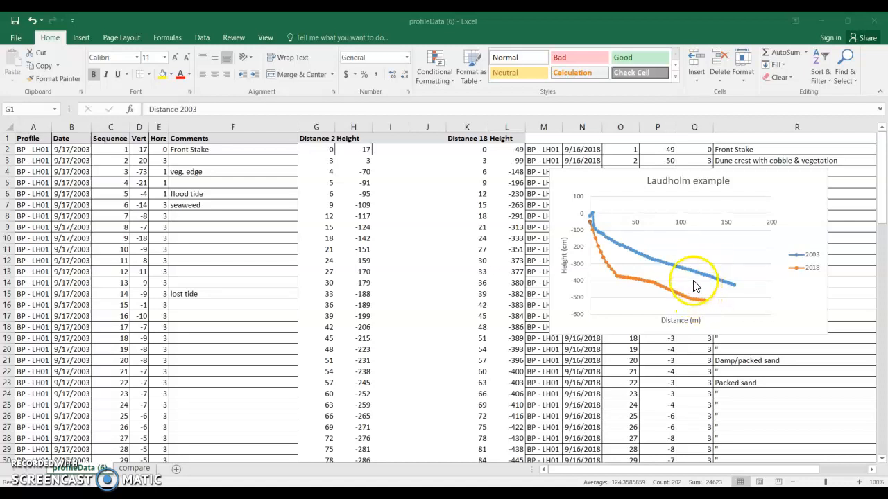
mouse_move(727, 321)
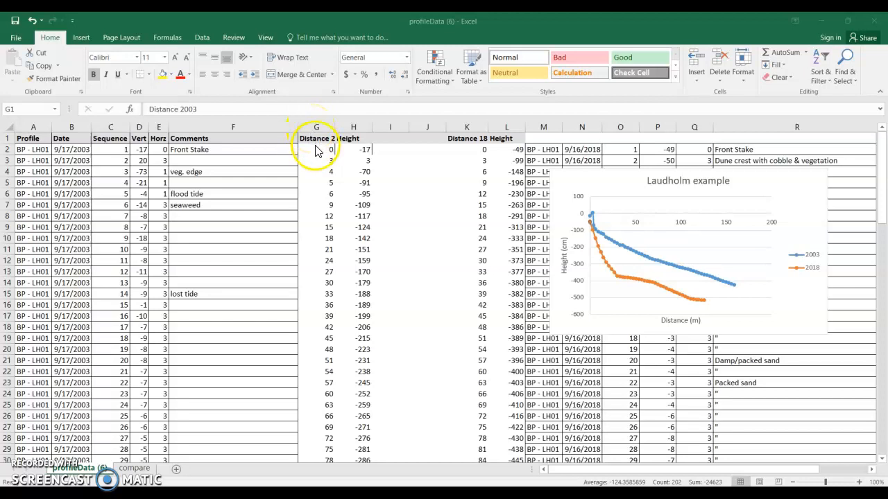
mouse_move(365, 153)
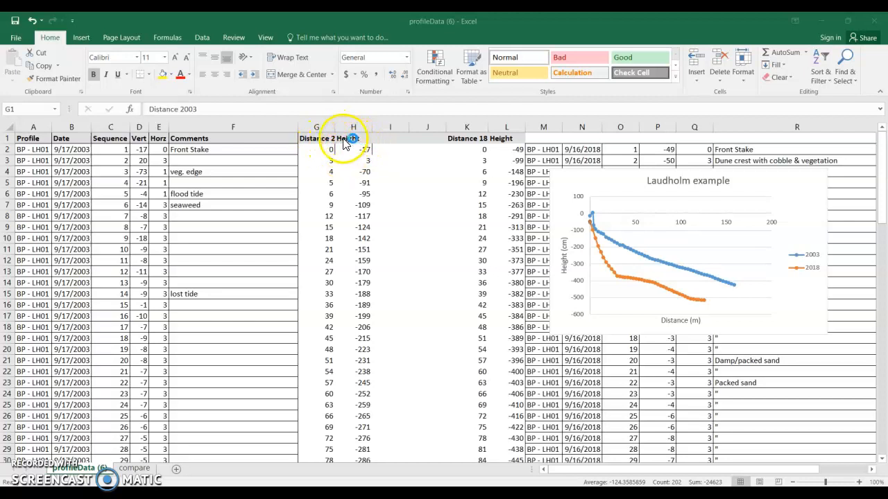
mouse_move(491, 147)
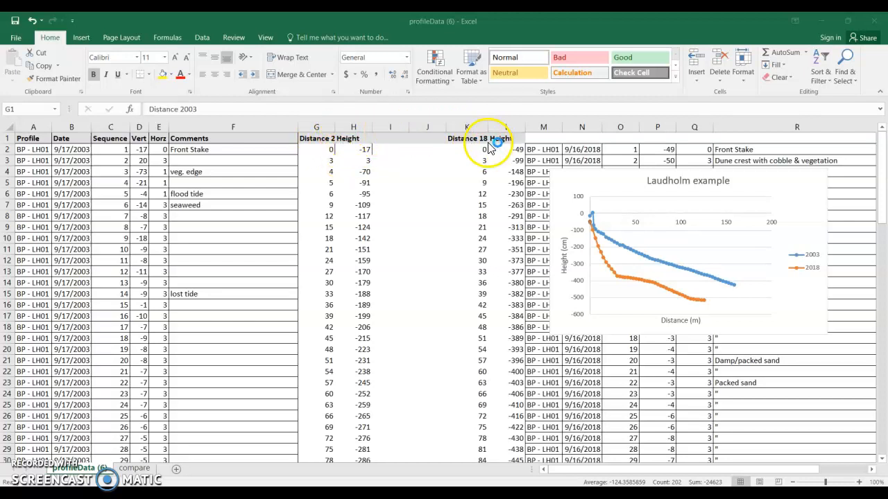
mouse_move(308, 137)
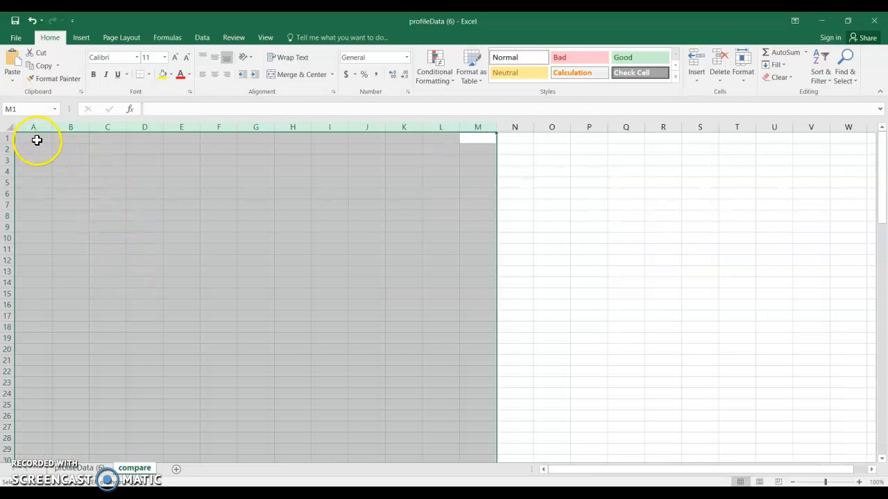
- Paste the copied 2003 and 2018 distance and height columns into A1 as values only
right_click(32, 137)
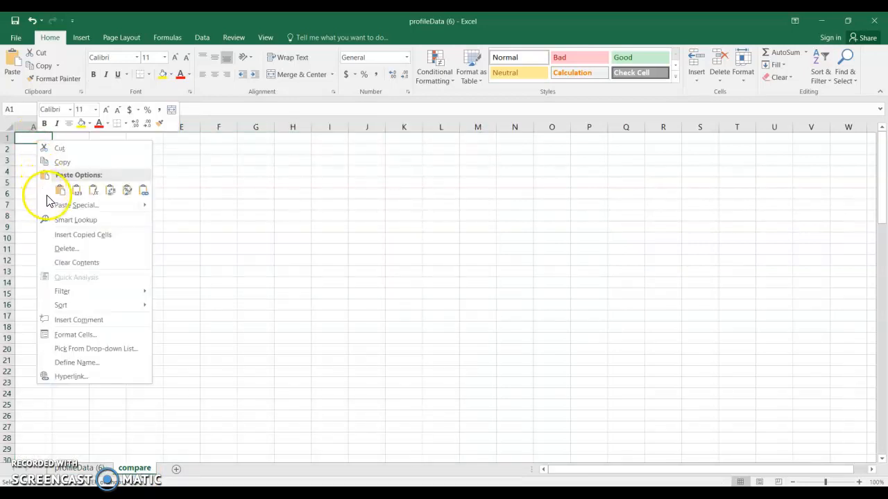
left_click(77, 189)
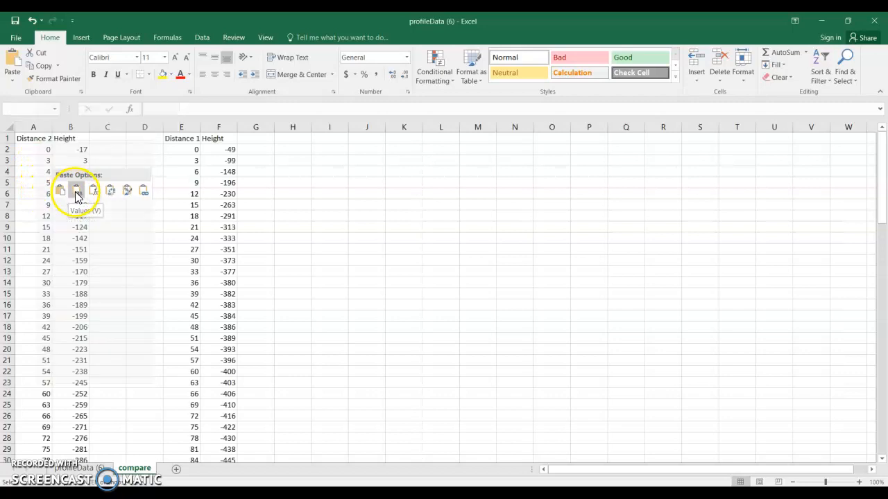
left_click(76, 191)
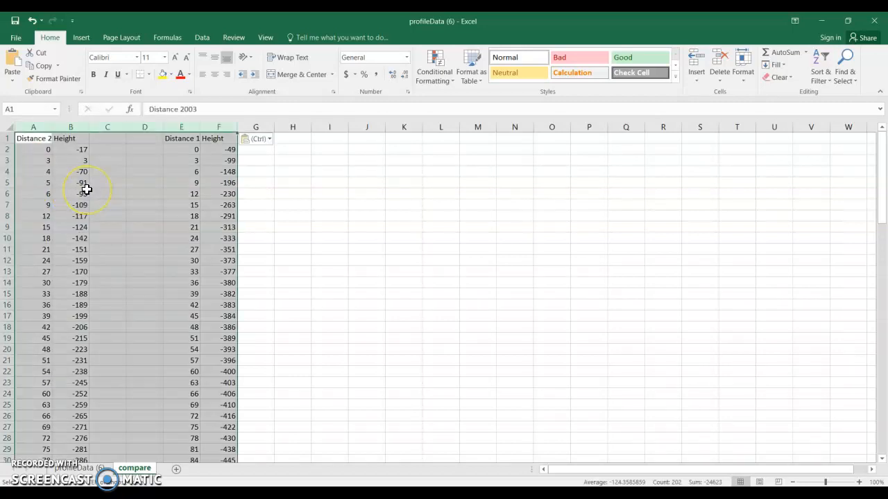
mouse_move(97, 224)
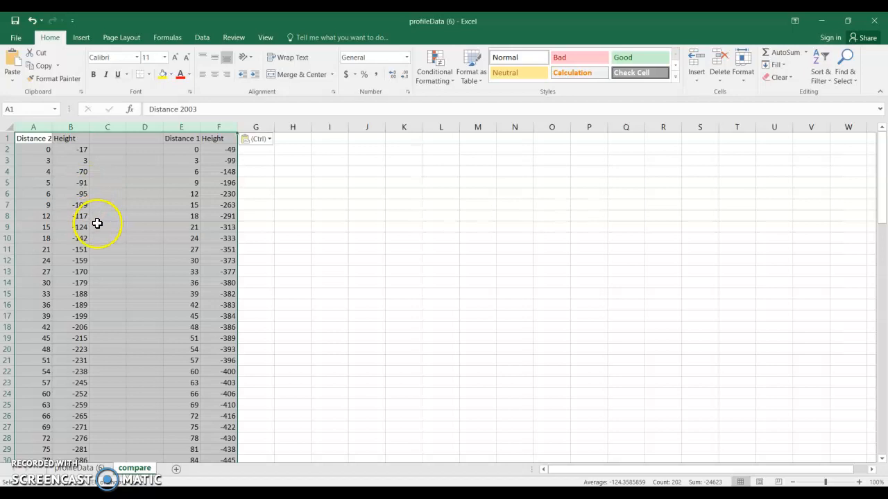
mouse_move(126, 194)
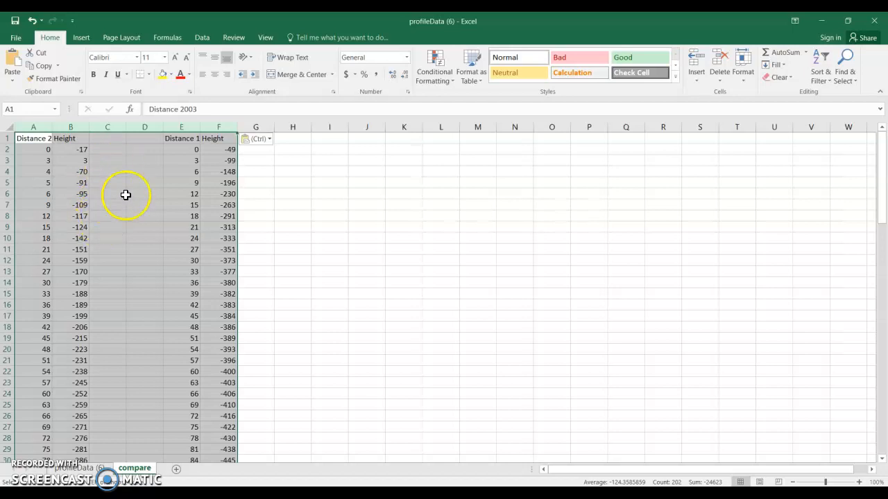
mouse_move(171, 149)
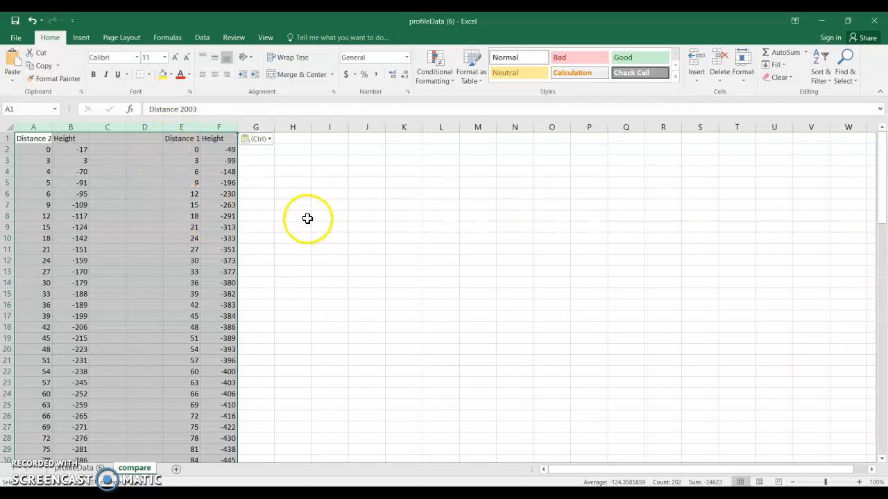
left_click(292, 215)
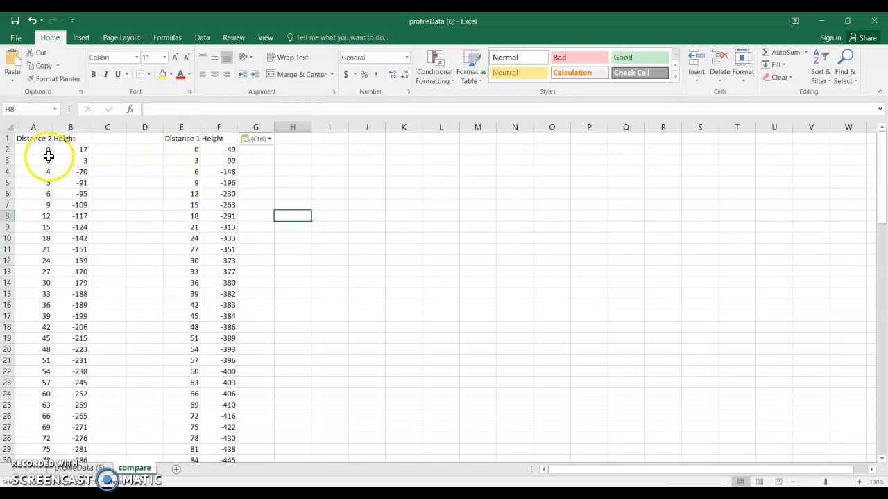
left_click(33, 149)
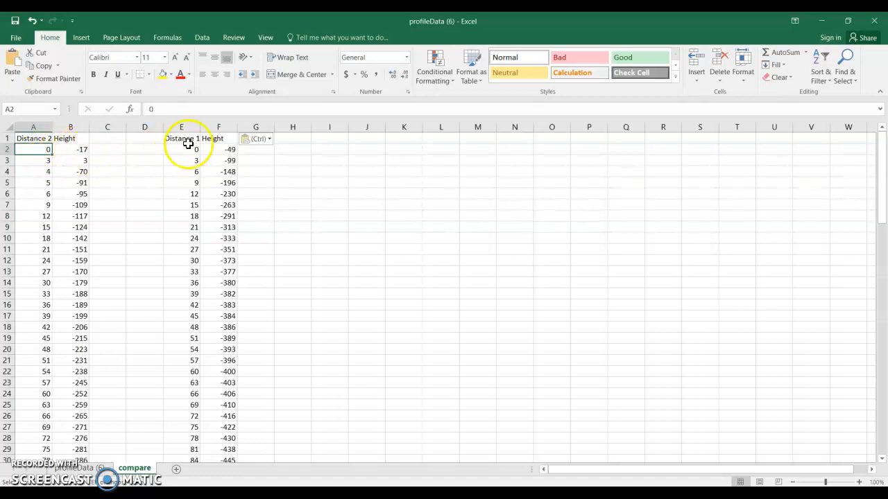
left_click(181, 182)
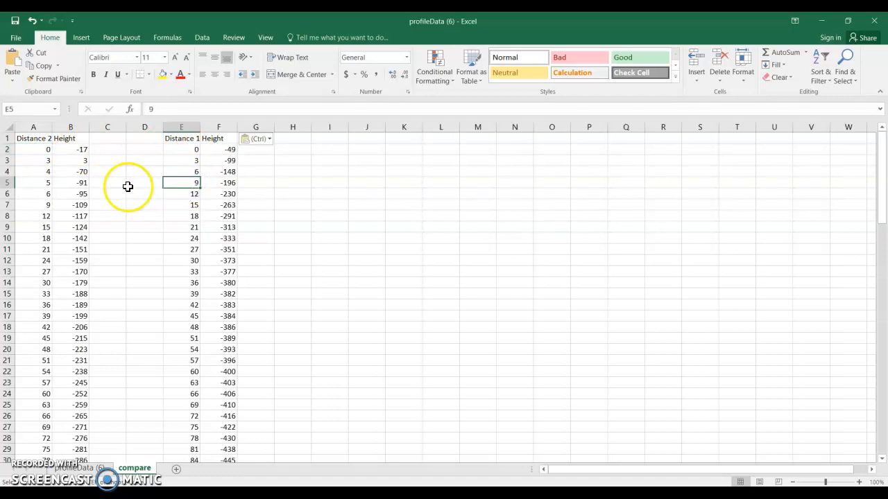
left_click(33, 183)
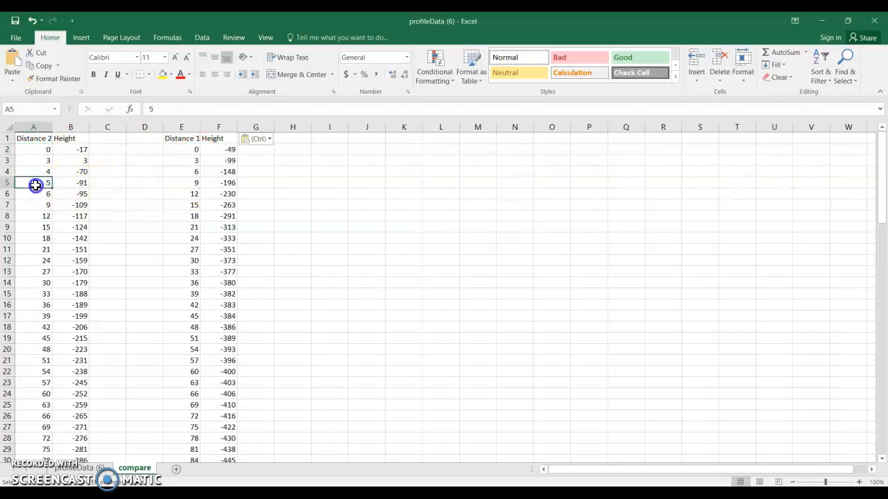
left_click_drag(34, 171, 33, 182)
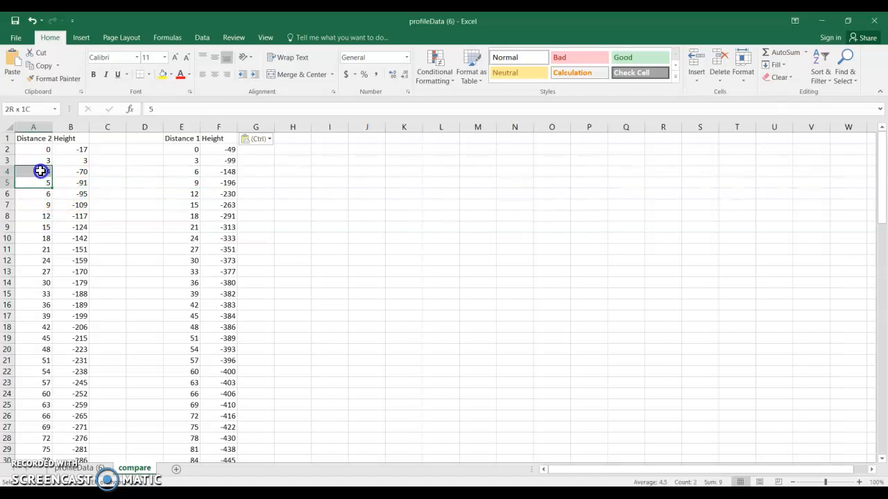
left_click(32, 172)
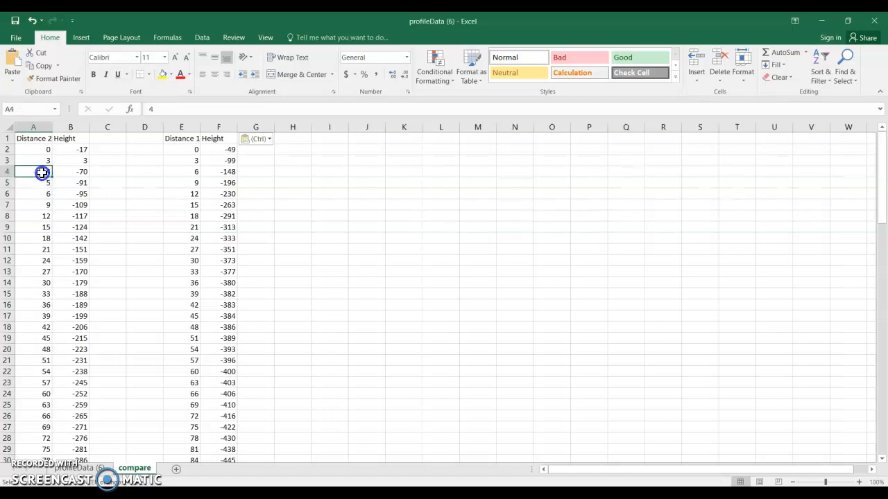
left_click_drag(41, 171, 68, 182)
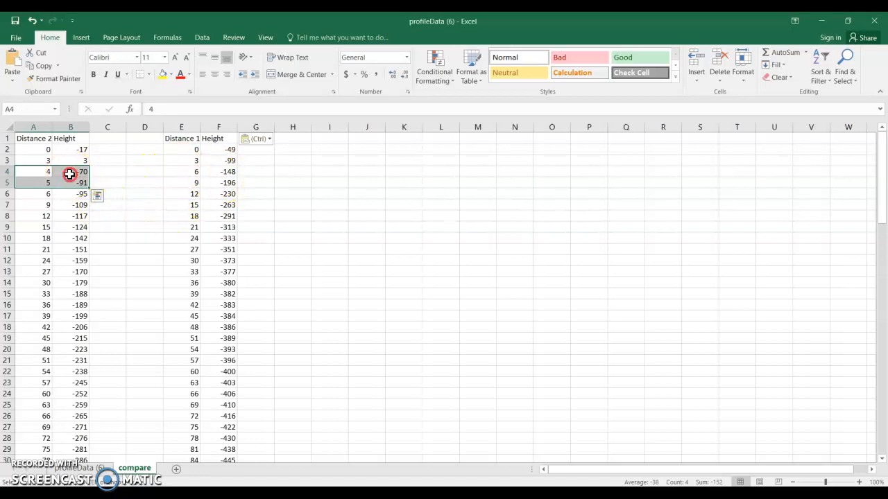
- Delete cells A4:B5 (distances 4 and 5), shifting the cells below up
right_click(69, 174)
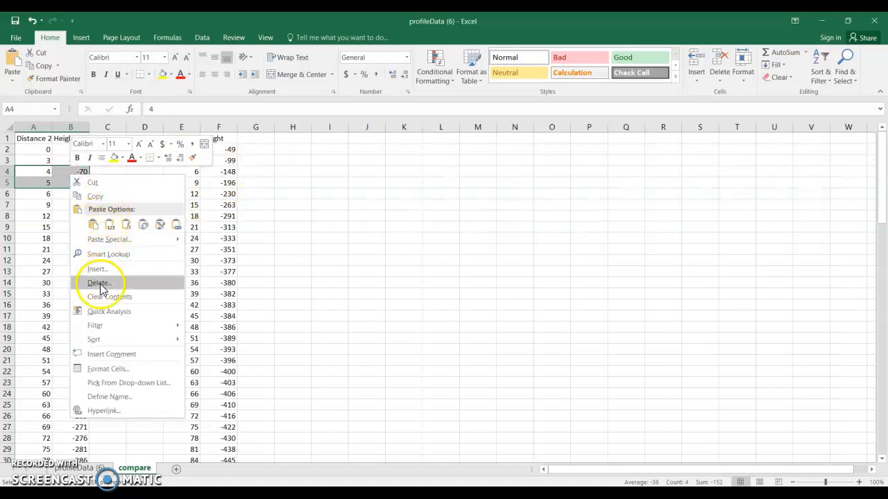
left_click(98, 283)
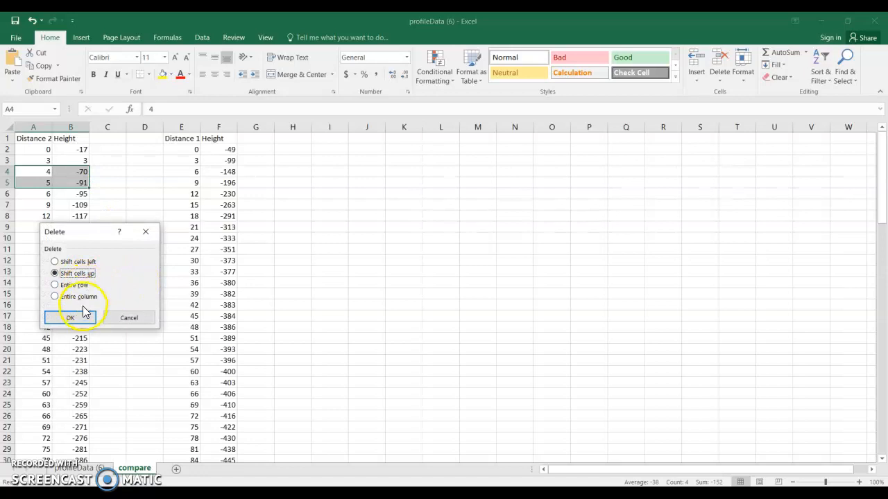
left_click(70, 318)
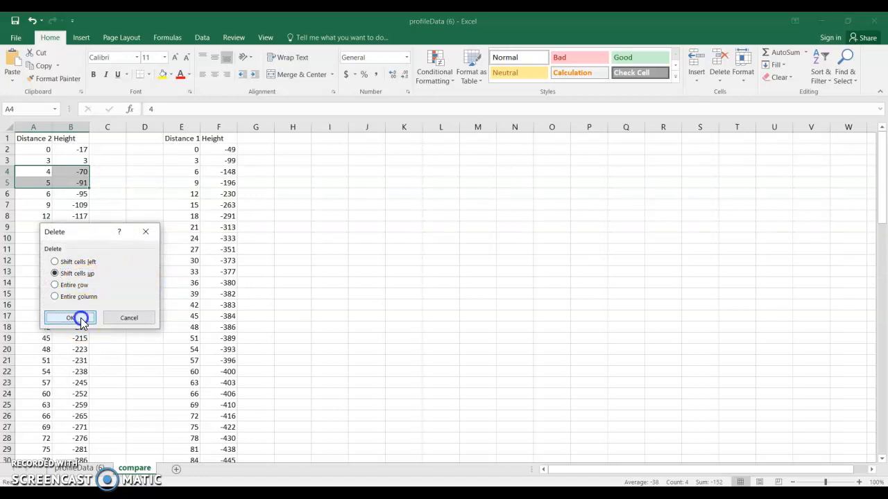
left_click(70, 318)
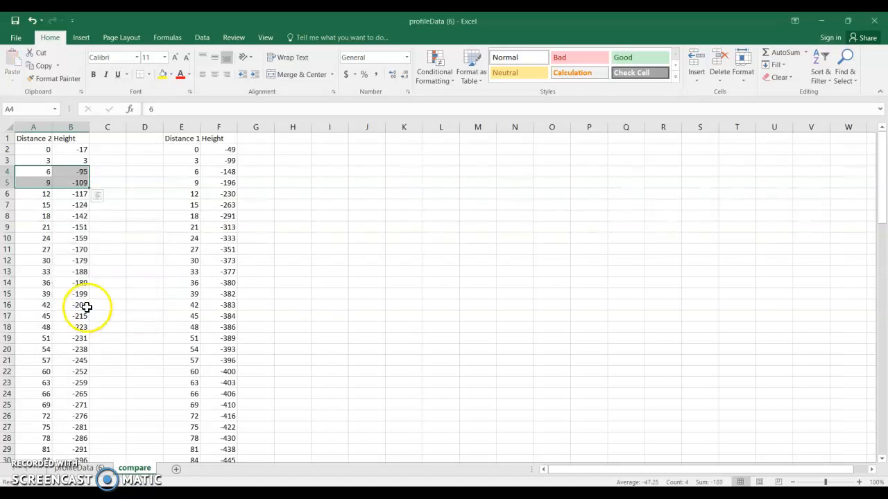
mouse_move(100, 253)
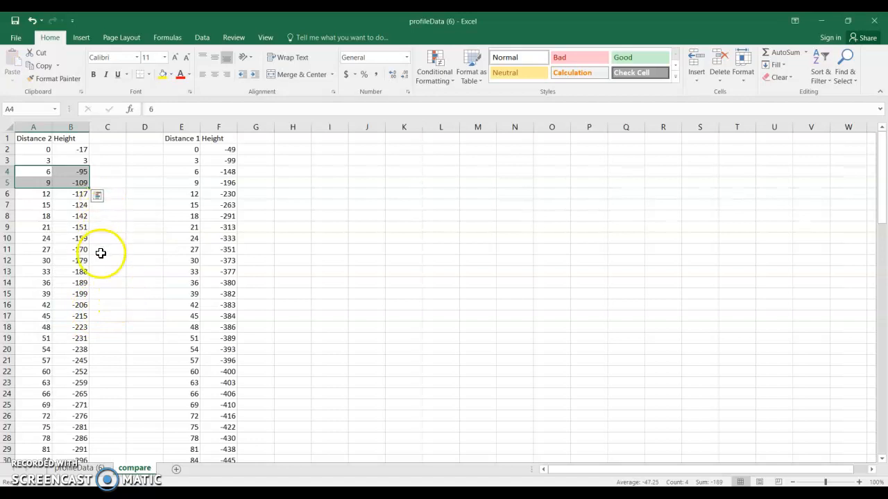
- Clear the Distance 2 entries 129–159 in A45:B55, leaving 126 as the last distance
scroll("down", 3)
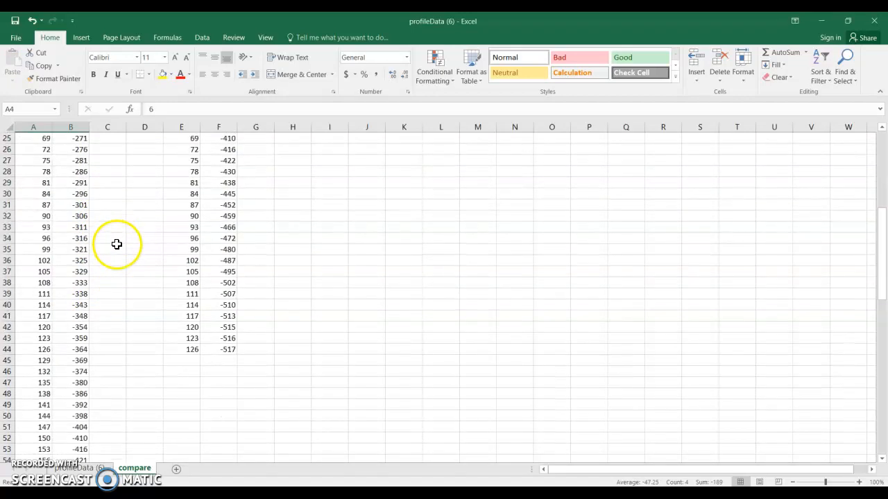
left_click(33, 360)
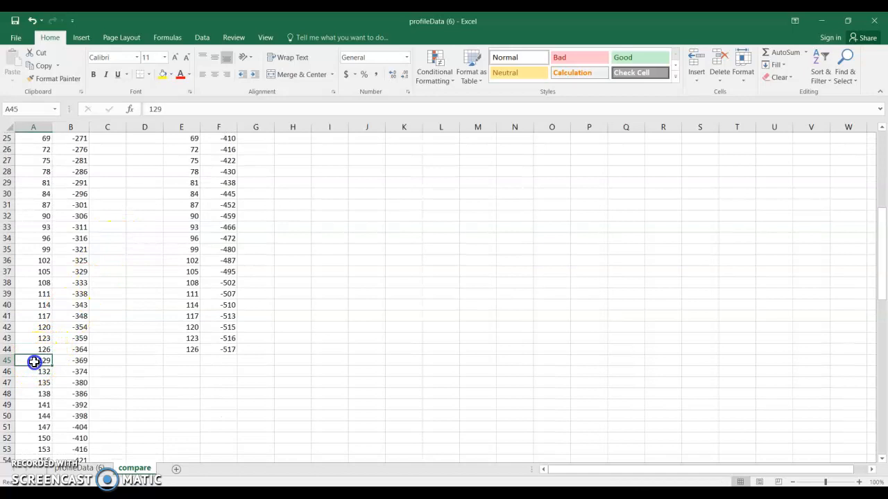
left_click_drag(33, 360, 73, 371)
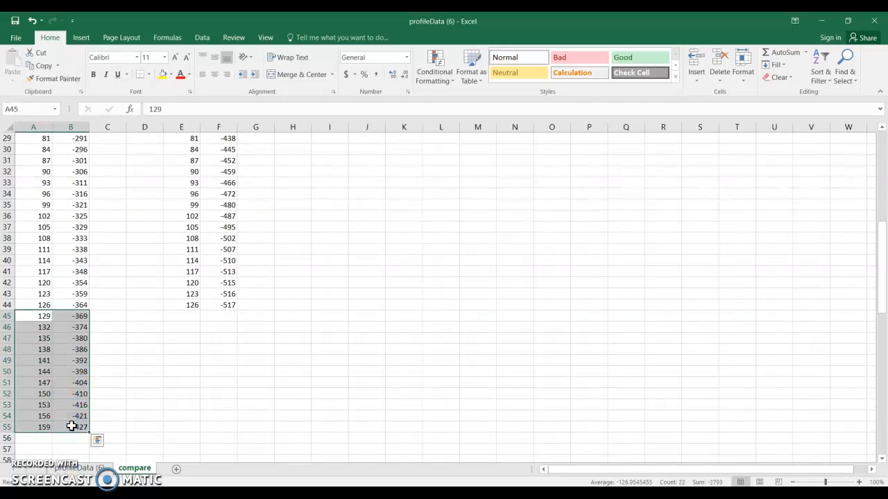
key("Delete")
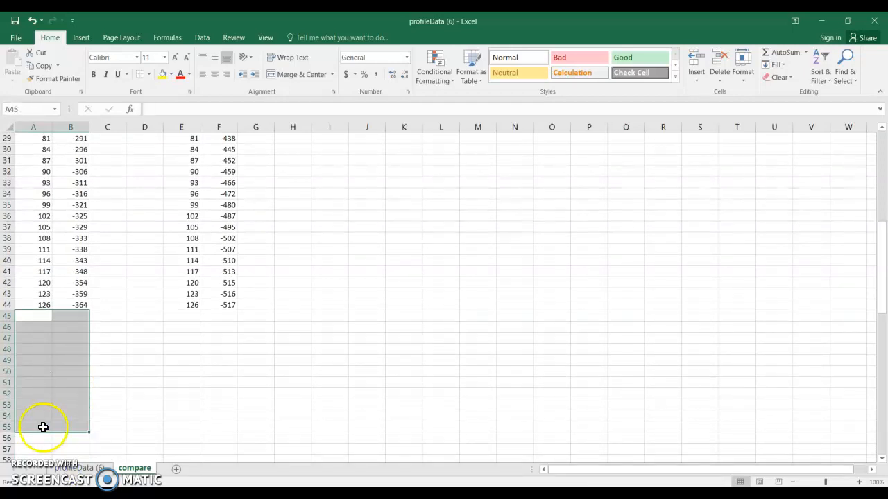
left_click(33, 305)
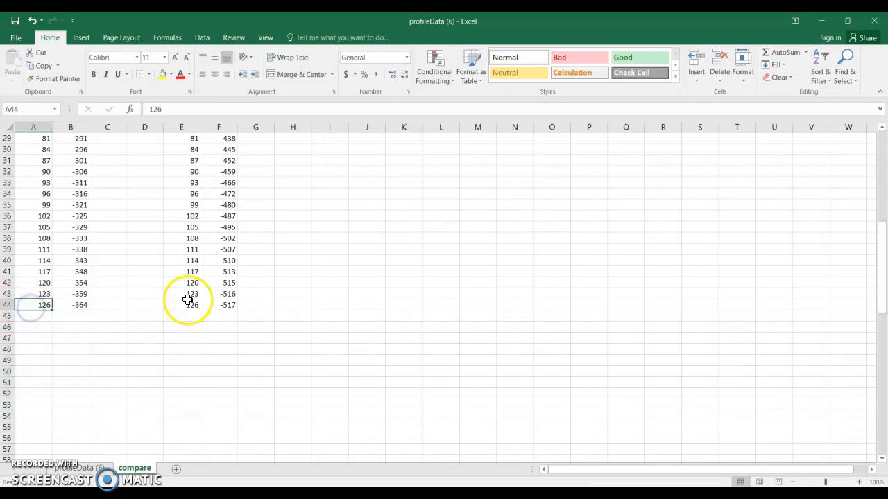
left_click(181, 306)
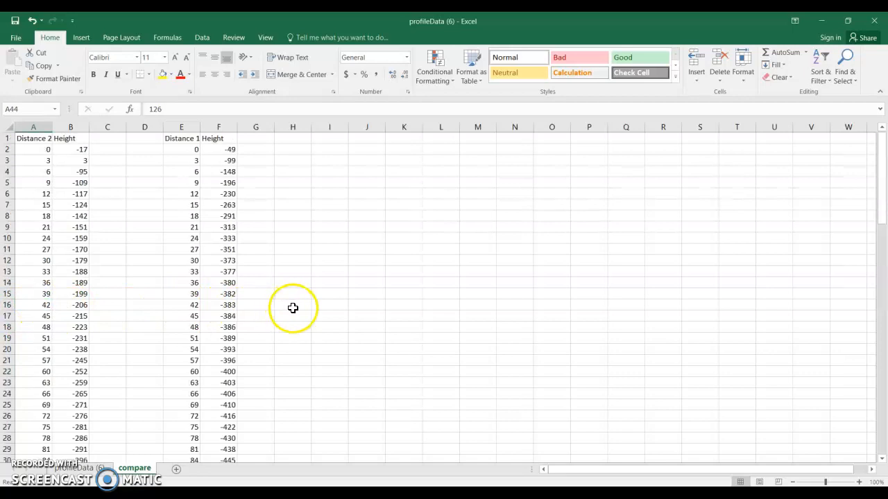
mouse_move(171, 160)
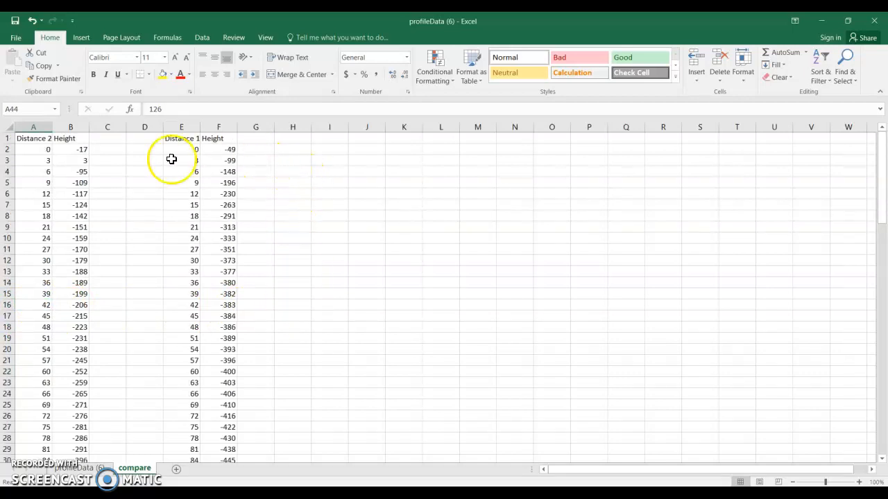
- Add the 'Height difference (cm)' column heading in I1
left_click(329, 138)
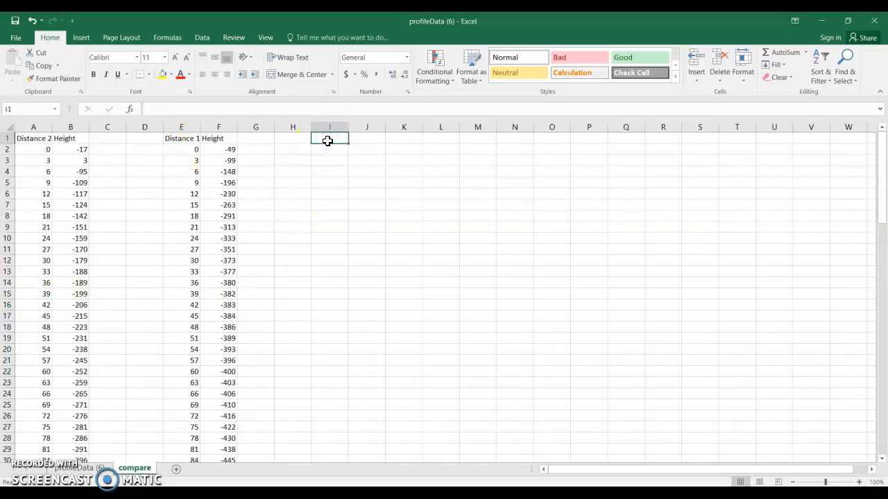
type("Height d")
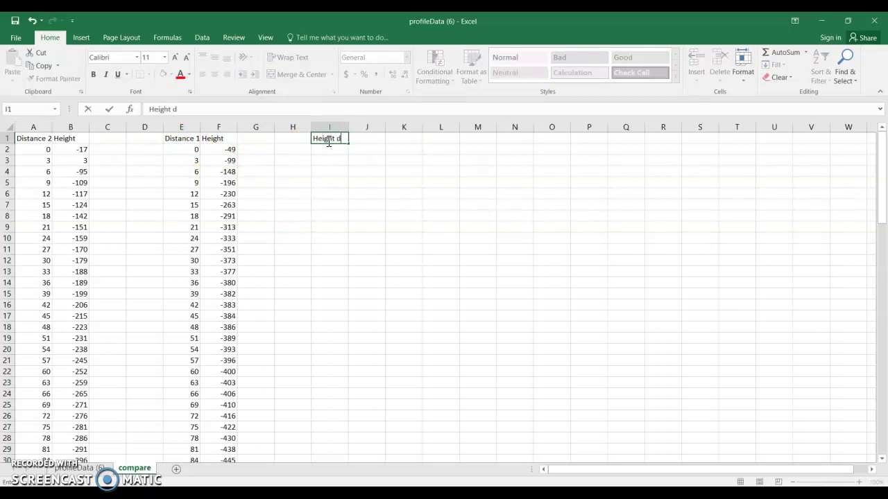
type("ifference (cm")
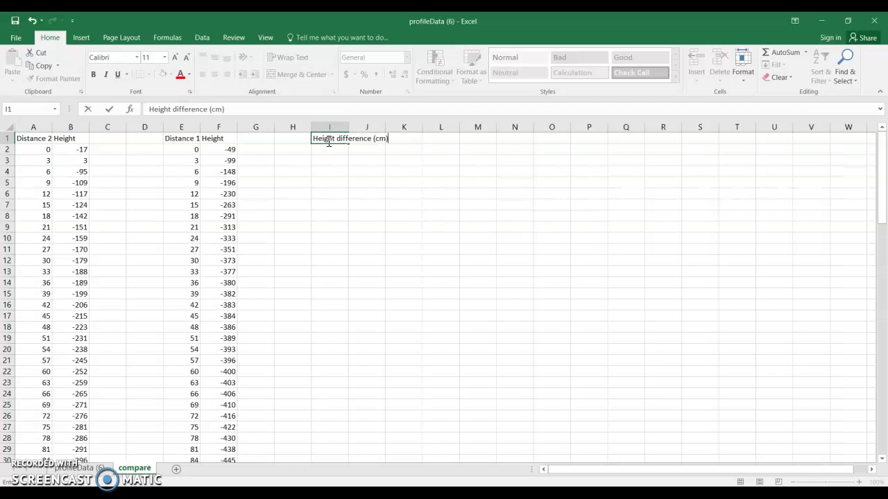
key("Return")
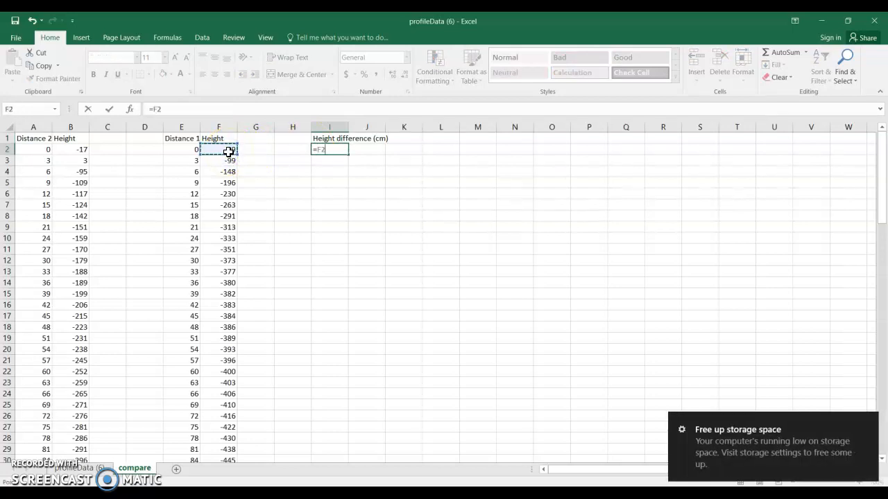
- Enter =F2-B2 in I2 and fill it down to I44
left_click(218, 149)
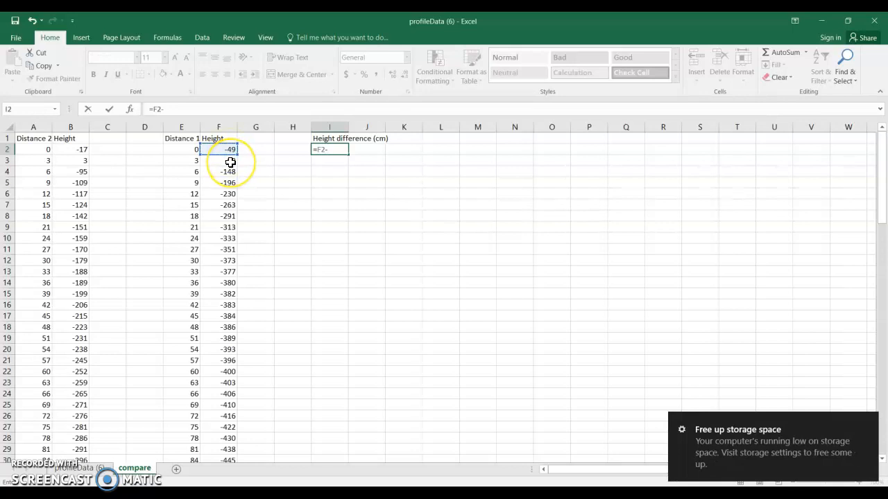
left_click(70, 149)
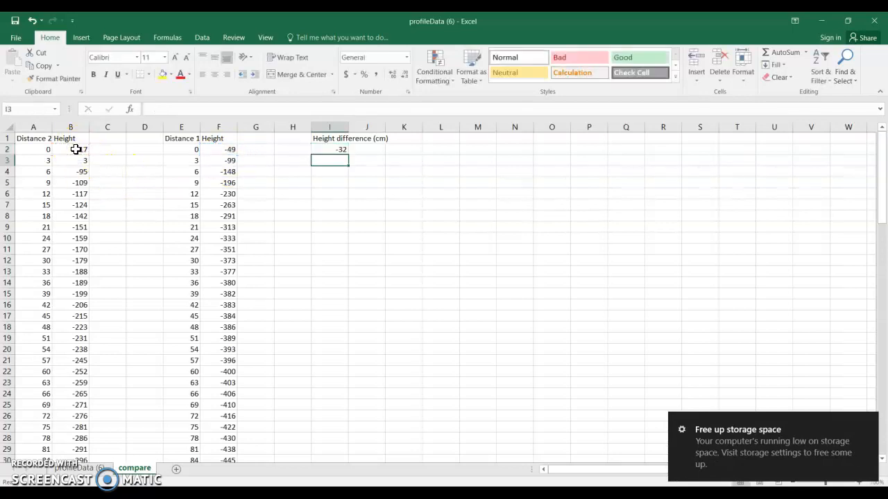
left_click(330, 150)
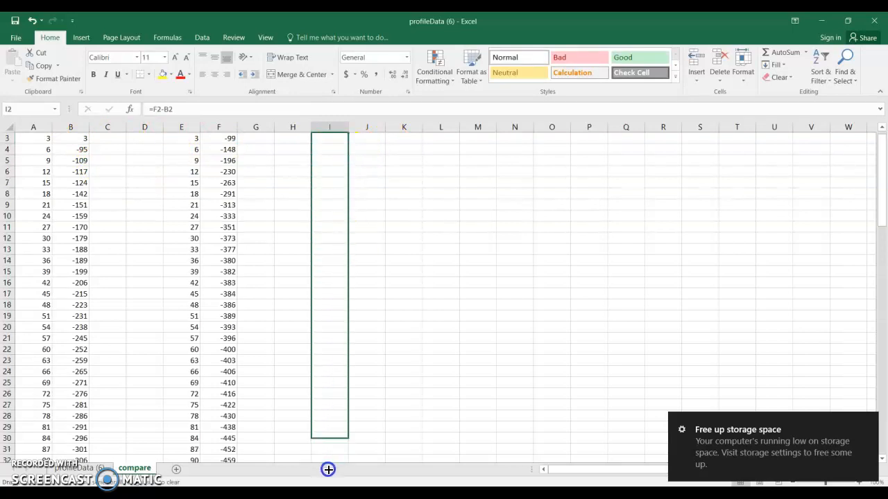
scroll("down", 3)
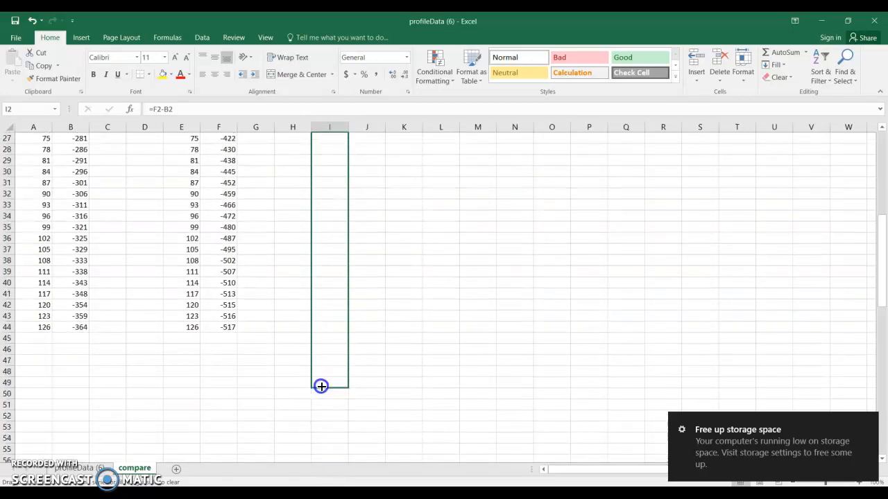
left_click_drag(321, 387, 314, 328)
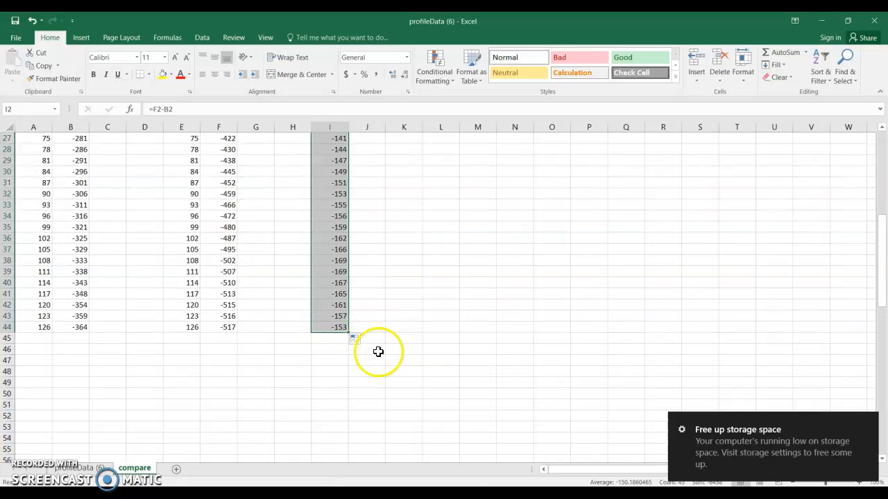
scroll("up", 3)
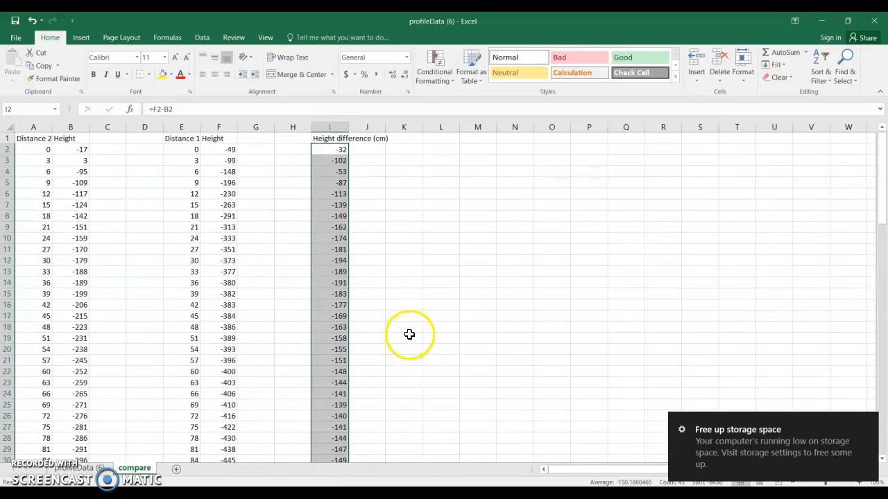
left_click(367, 149)
type("=(I2")
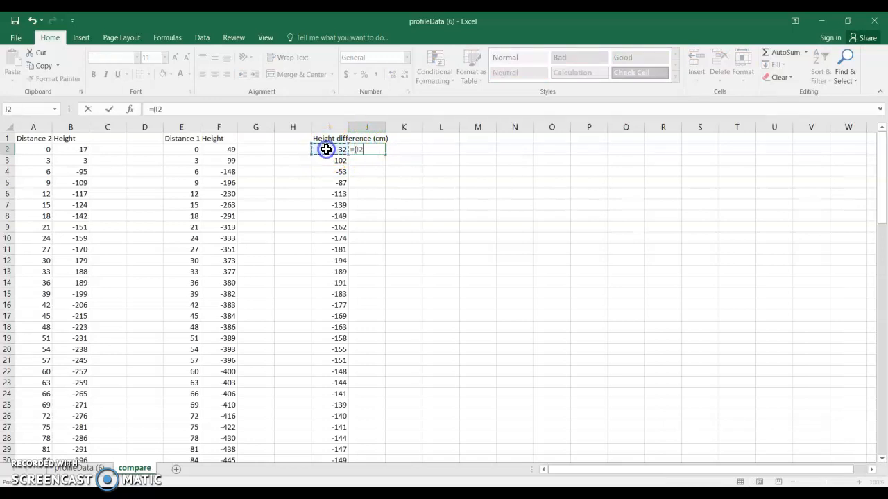
- Enter =(I2/100)*3*1 in J2 and fill it down to J44
type("/100)")
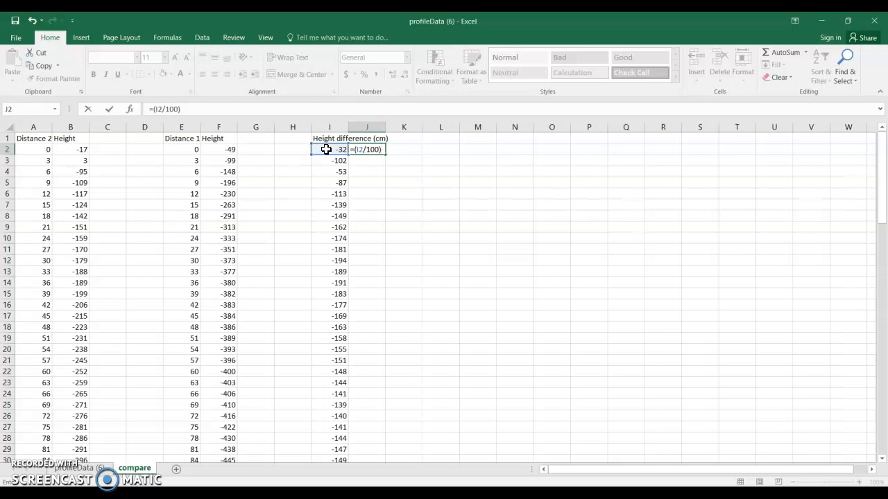
type("*")
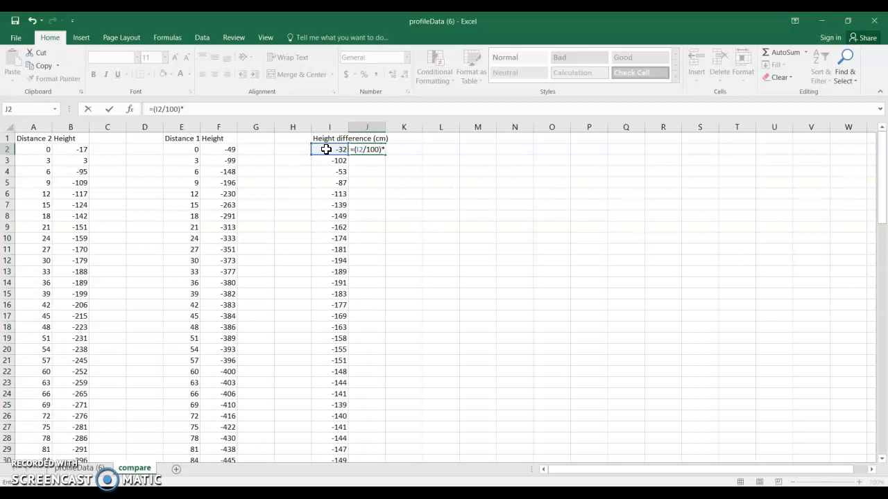
type("3")
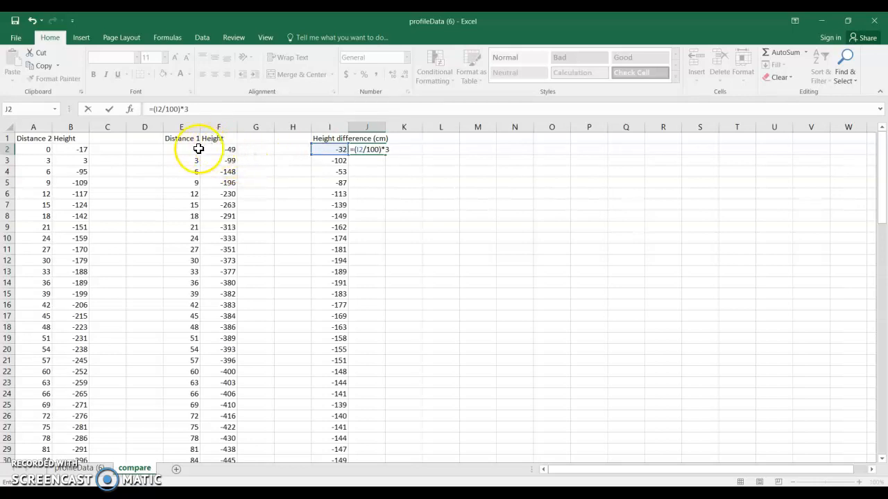
mouse_move(188, 171)
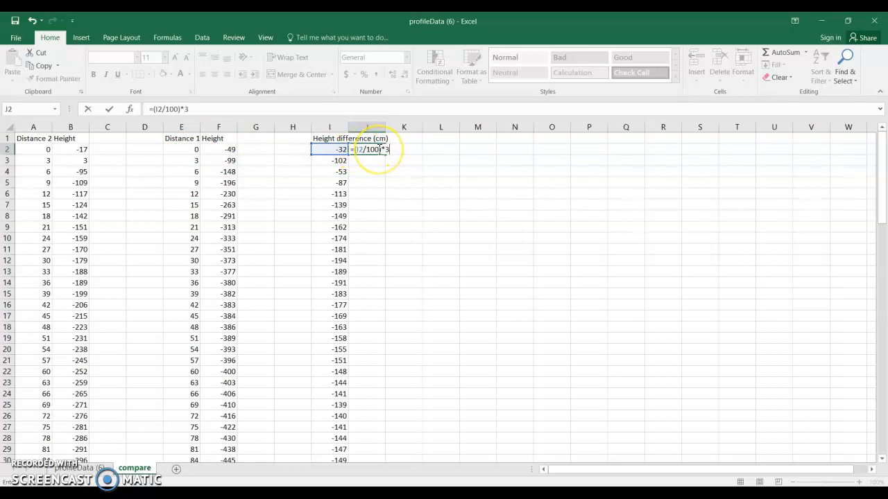
type("*")
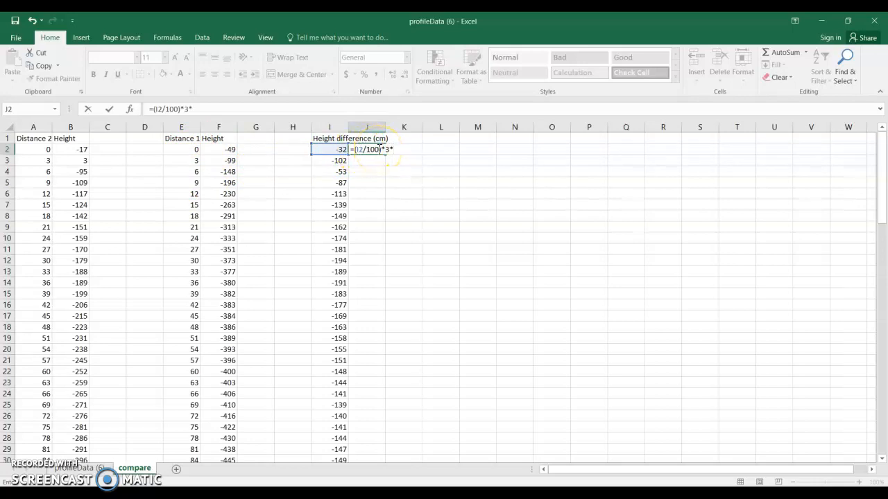
type("1")
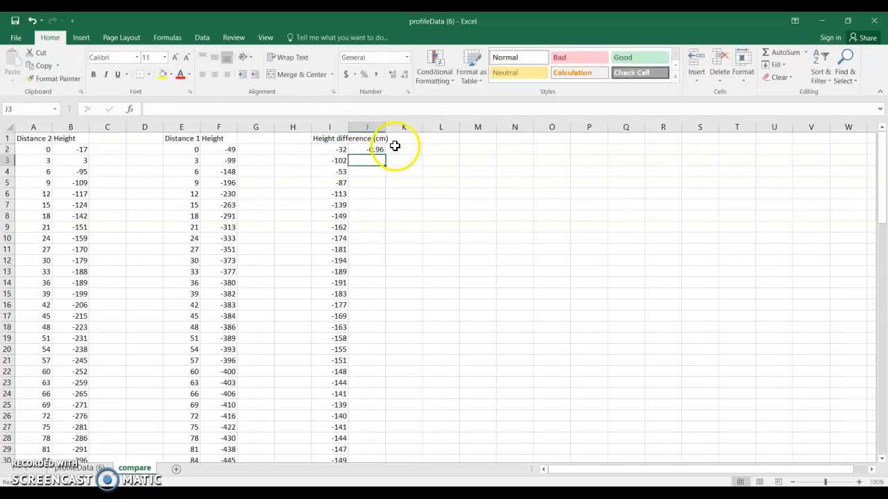
left_click(366, 149)
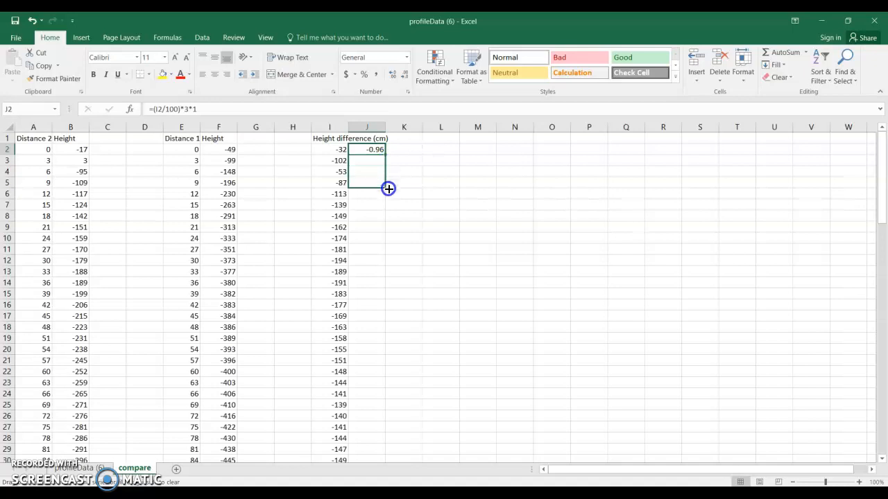
left_click_drag(388, 188, 353, 459)
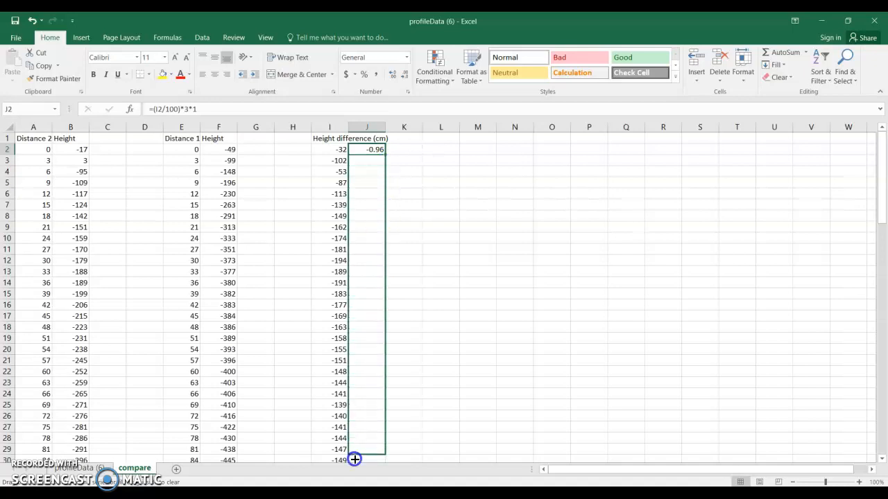
scroll("down", 3)
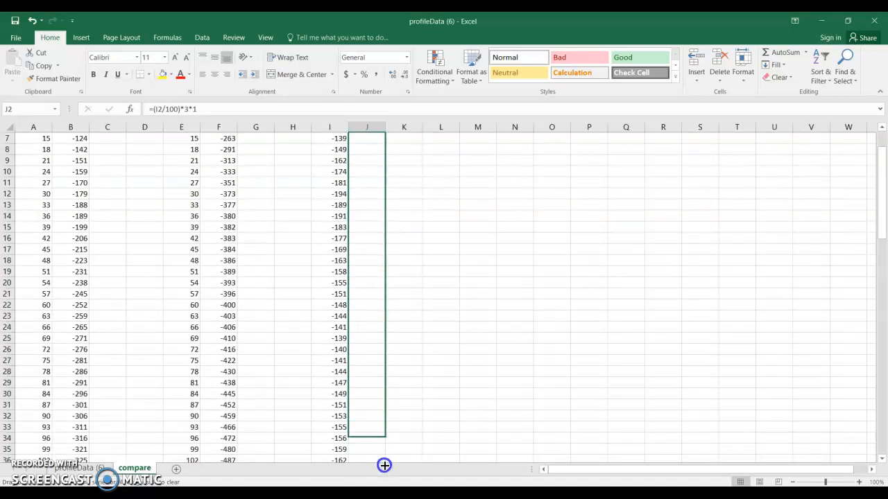
scroll("down", 3)
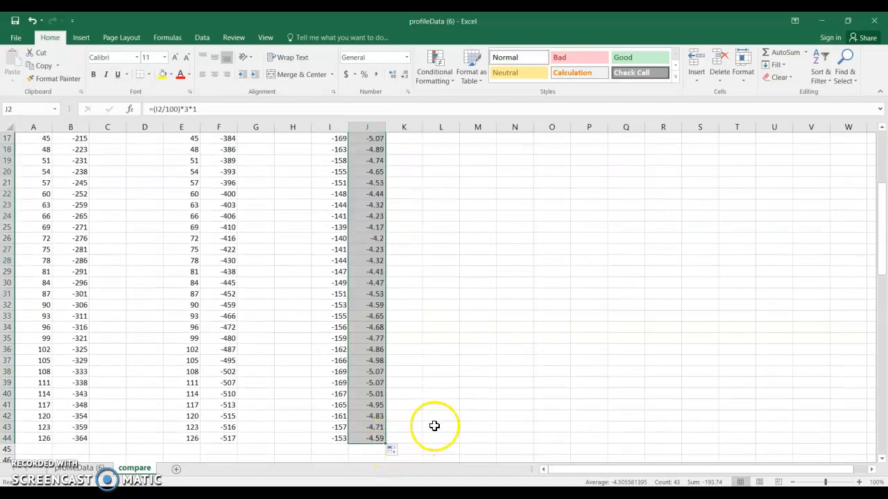
mouse_move(404, 431)
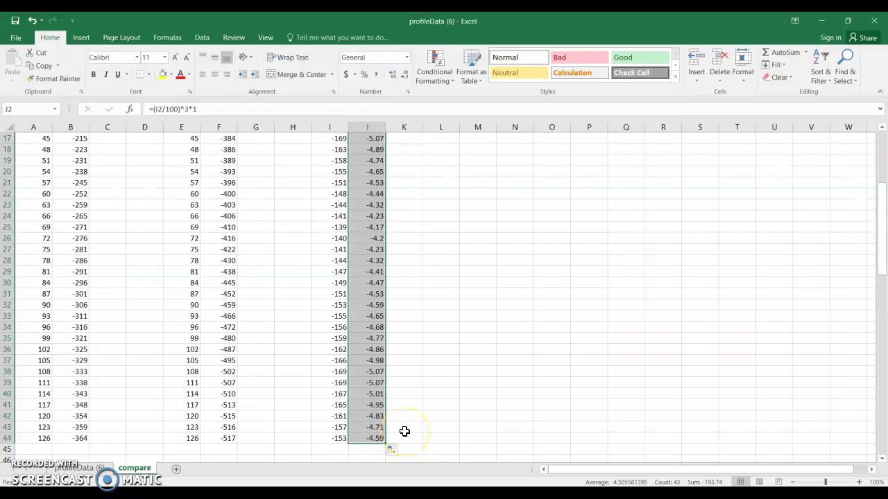
scroll("up", 3)
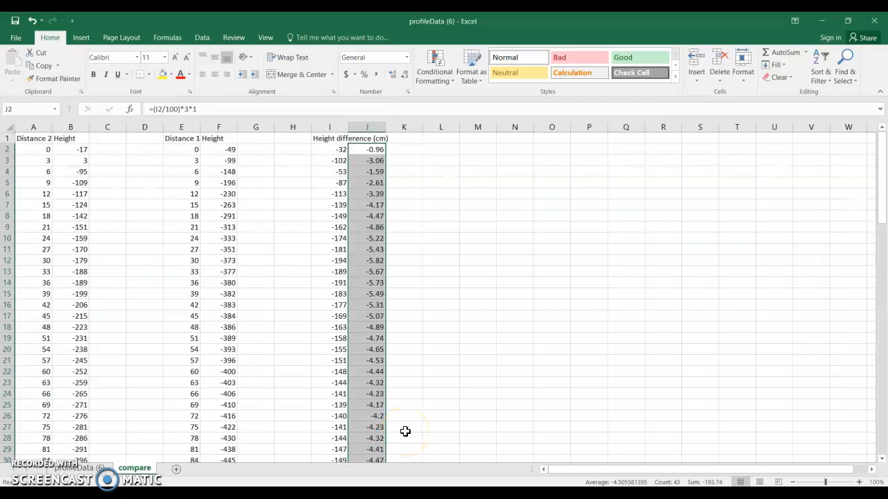
left_click(441, 149)
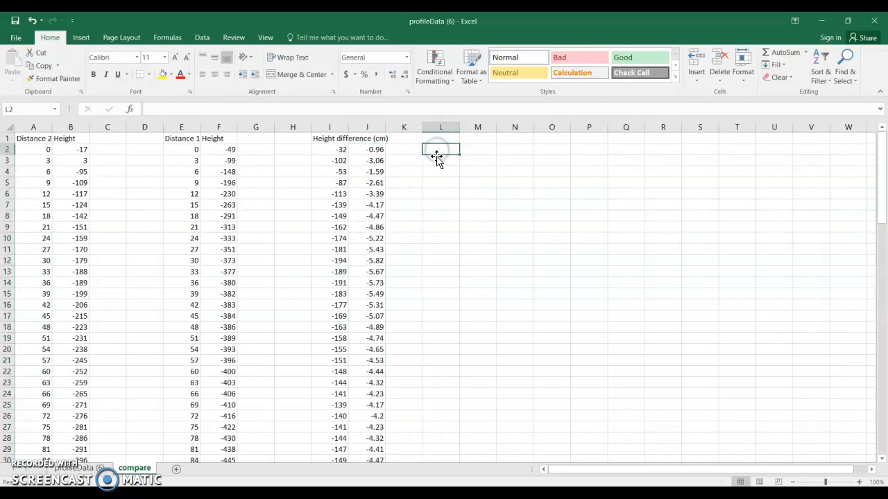
- Type the label 'TOTAL VOLUME LOST:' in L2
type("TOTAL")
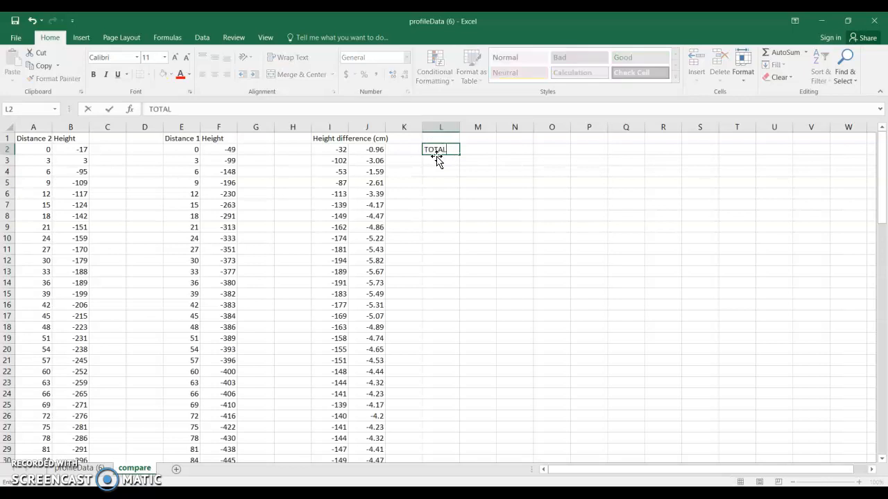
type("VOLUME")
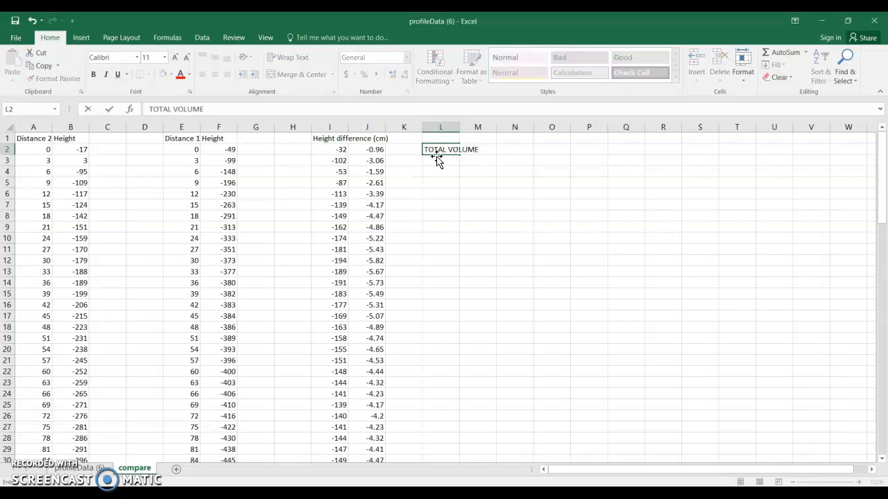
type("LOCS")
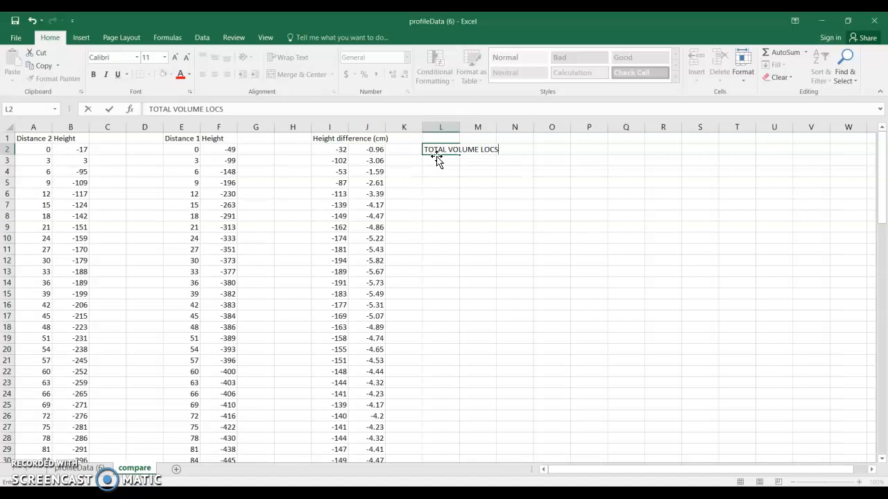
type("ST:")
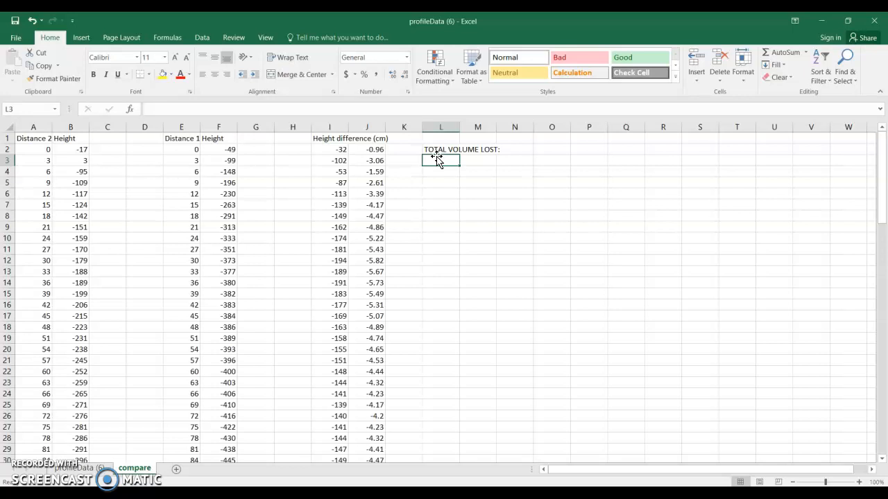
- Enter =SUM(J2:J44) in L3, giving a total of -193.74
type("=sum")
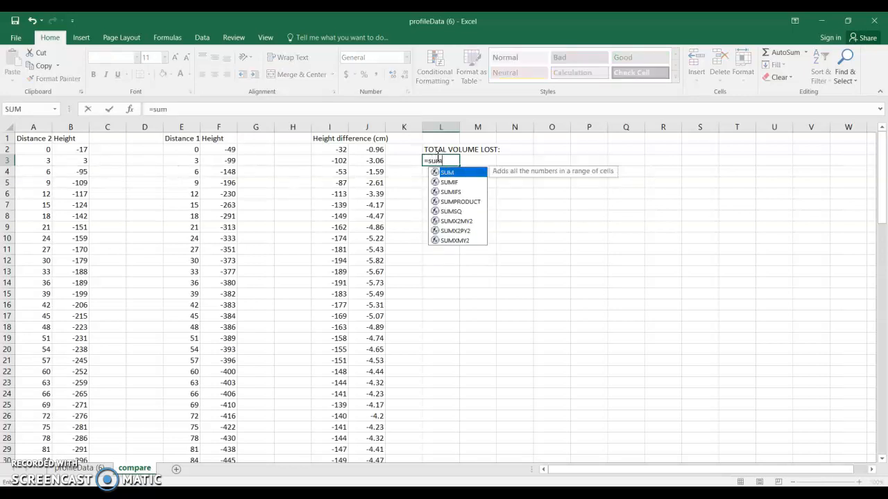
left_click_drag(374, 150, 380, 321)
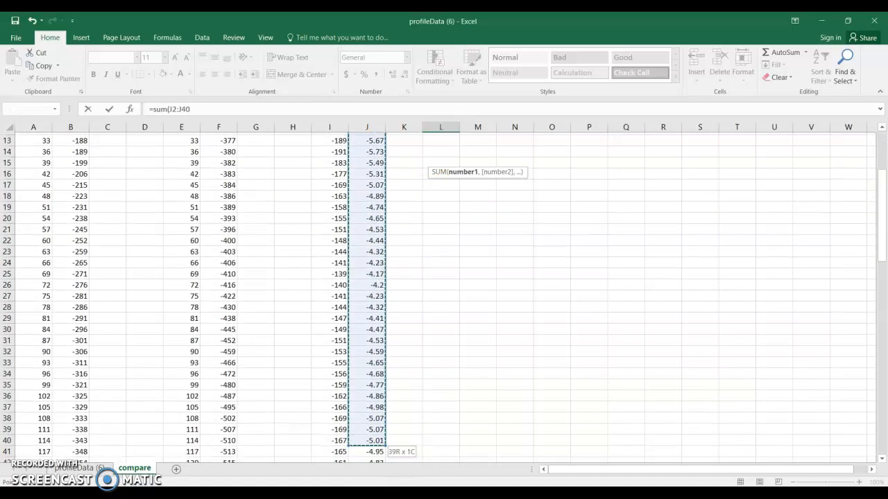
left_click_drag(366, 440, 367, 435)
type("4)")
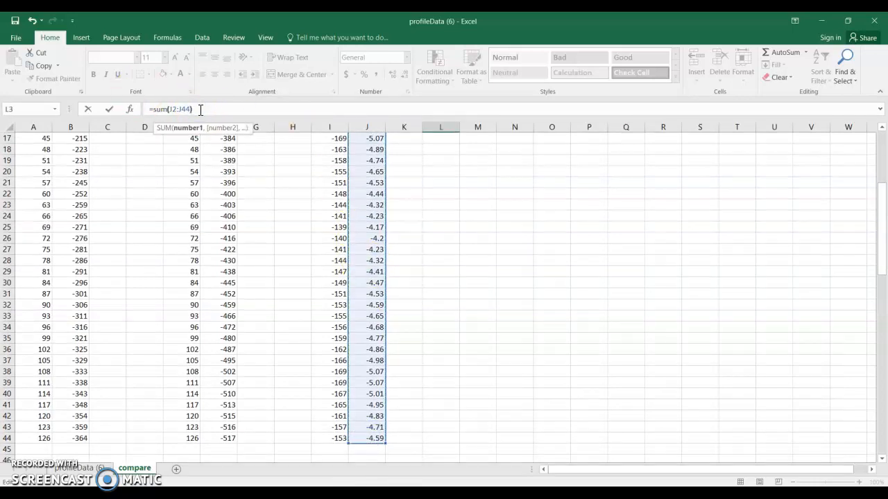
key("Return")
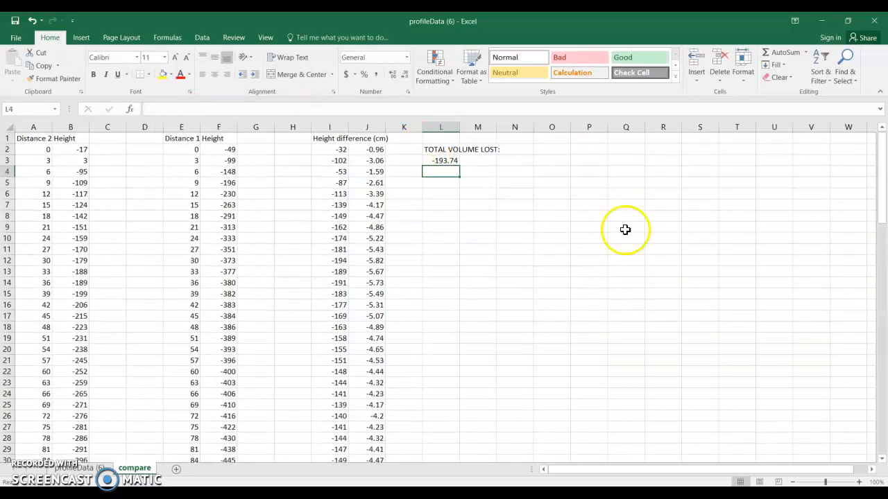
left_click(441, 160)
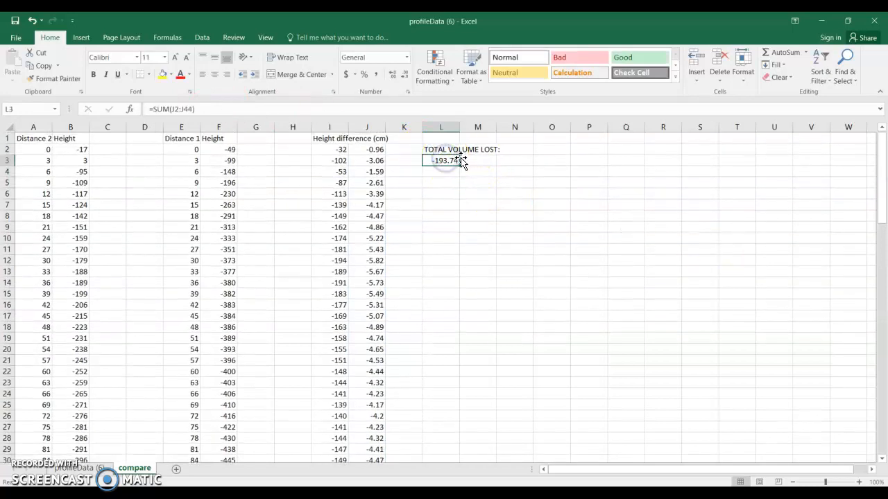